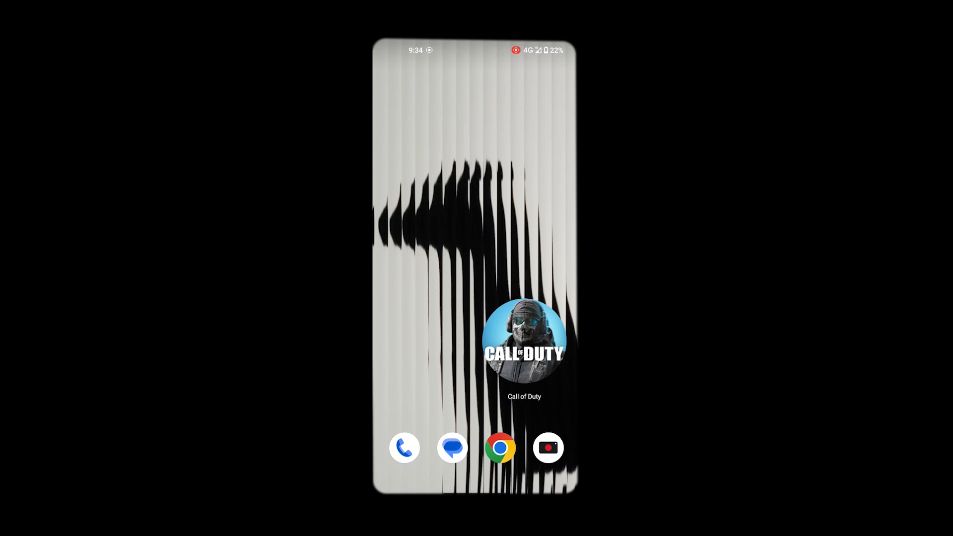
Step: Launch Melon VPN from the home screen; it reports Connect fail
click(524, 338)
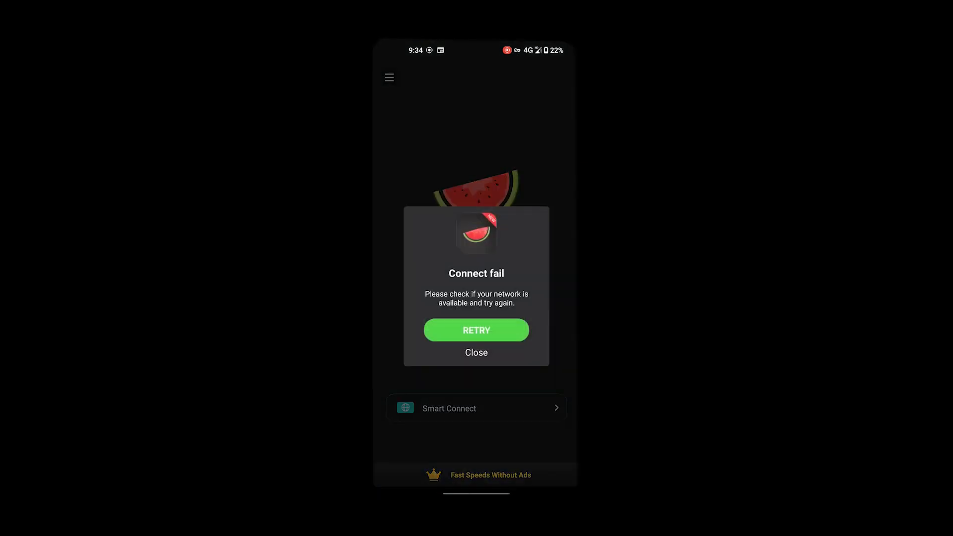
Step: Close the Connect fail dialog and return to the home screen
click(476, 330)
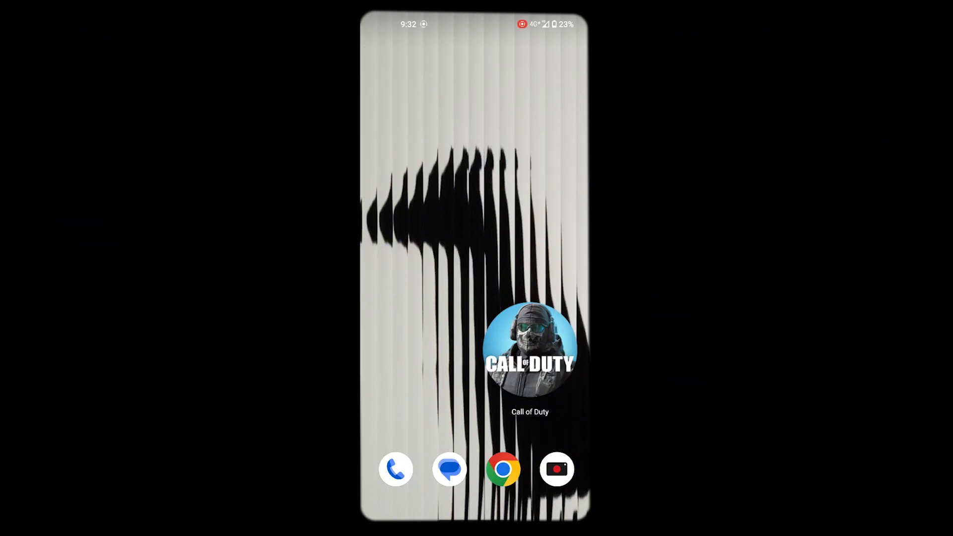
Step: Reach the Network & Internet settings page from Quick Settings
scroll(down, 3)
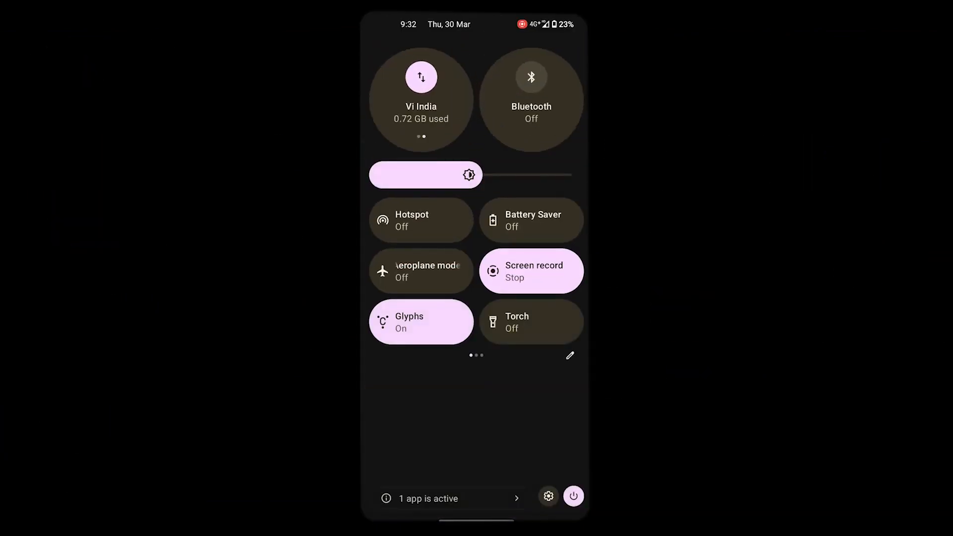
click(548, 497)
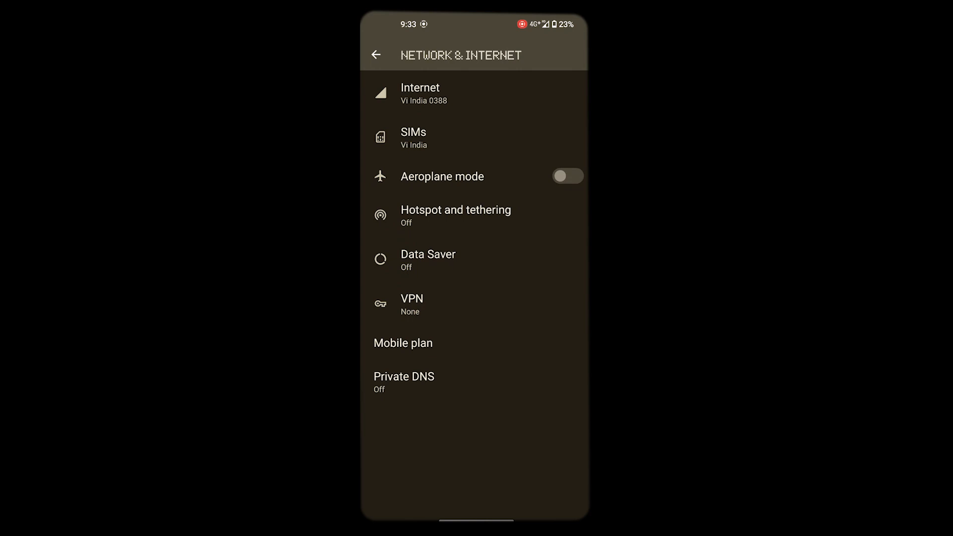
Step: Set Private DNS provider hostname to 1dot1dot1dot1.cloudflare-dns.com and save it
click(405, 376)
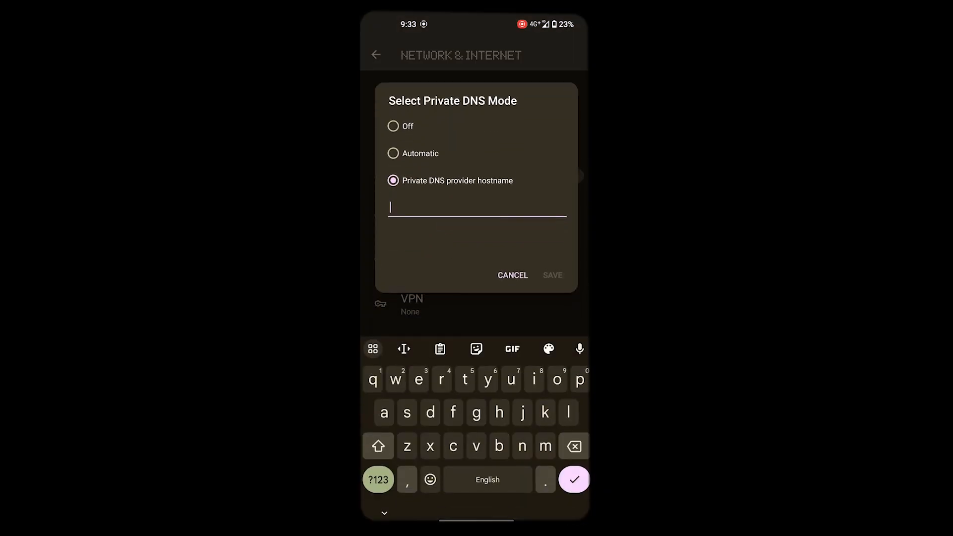
text(1dot1dot1dot1.cloudflare-dns.com)
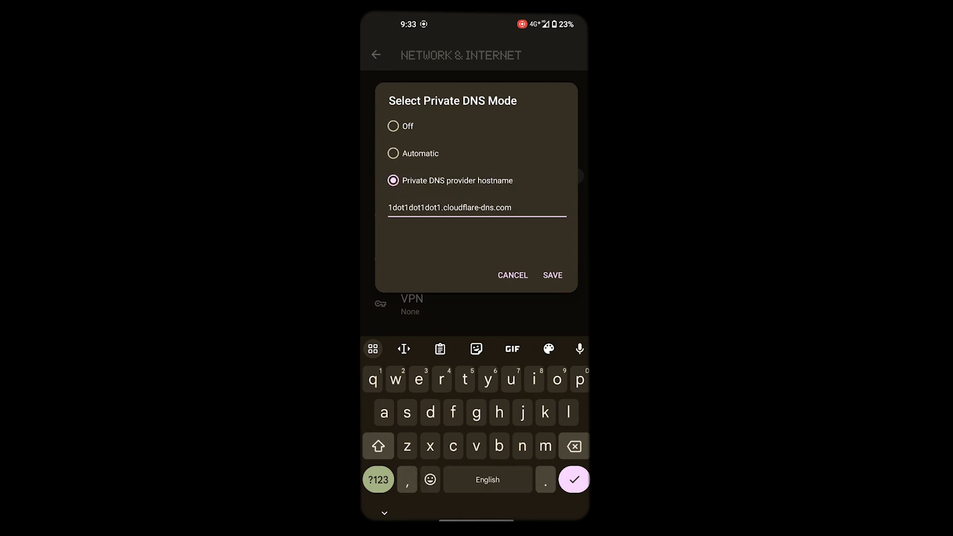
click(551, 275)
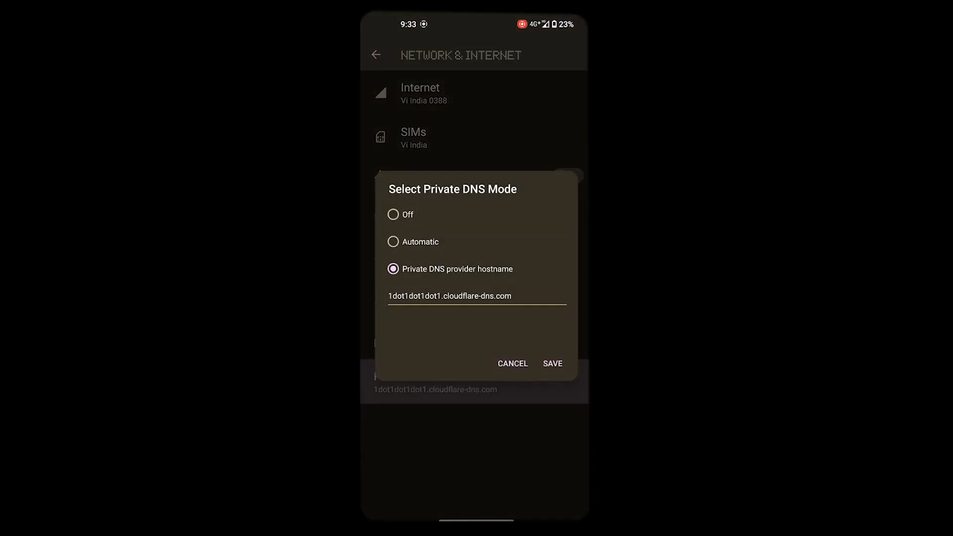
click(552, 364)
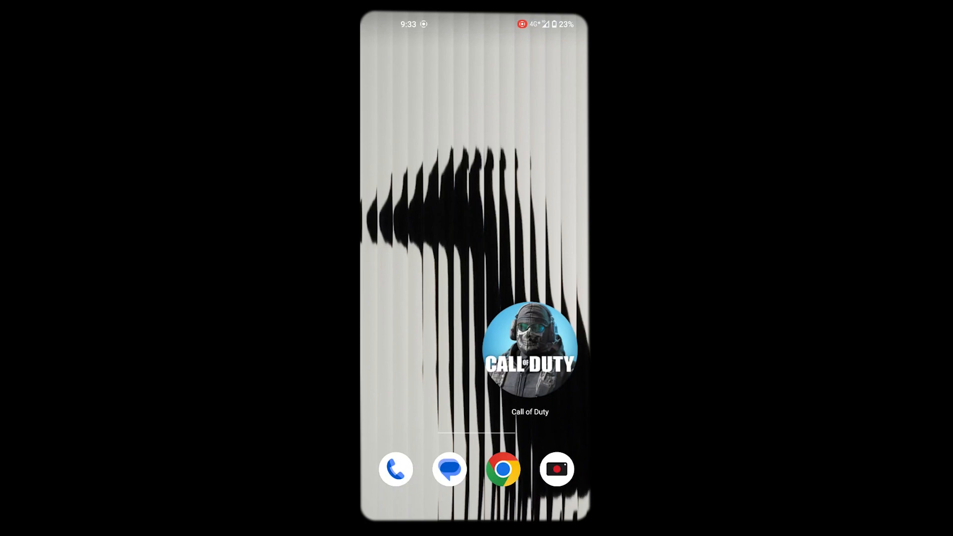
Step: Launch Call of Duty Mobile from the home screen
click(530, 349)
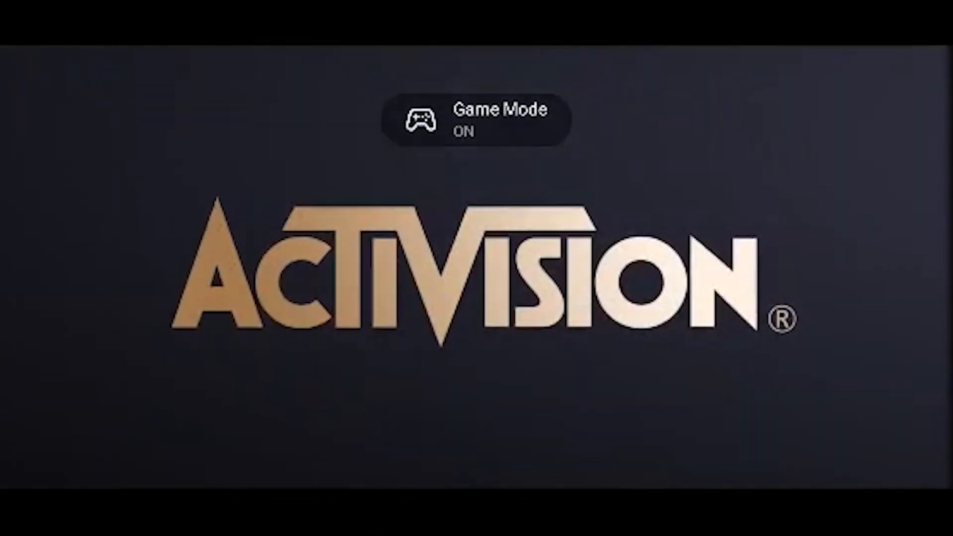